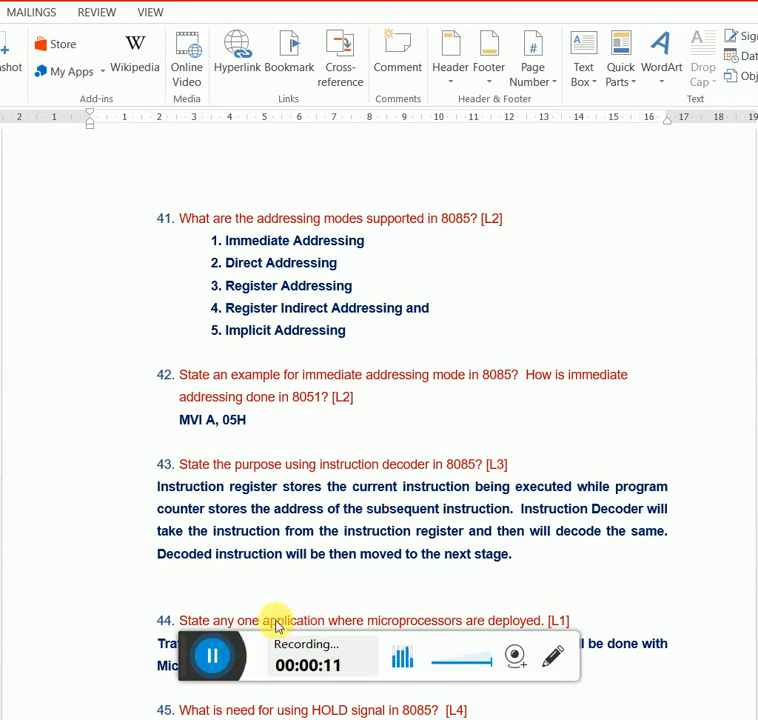
pyautogui.moveTo(243, 608)
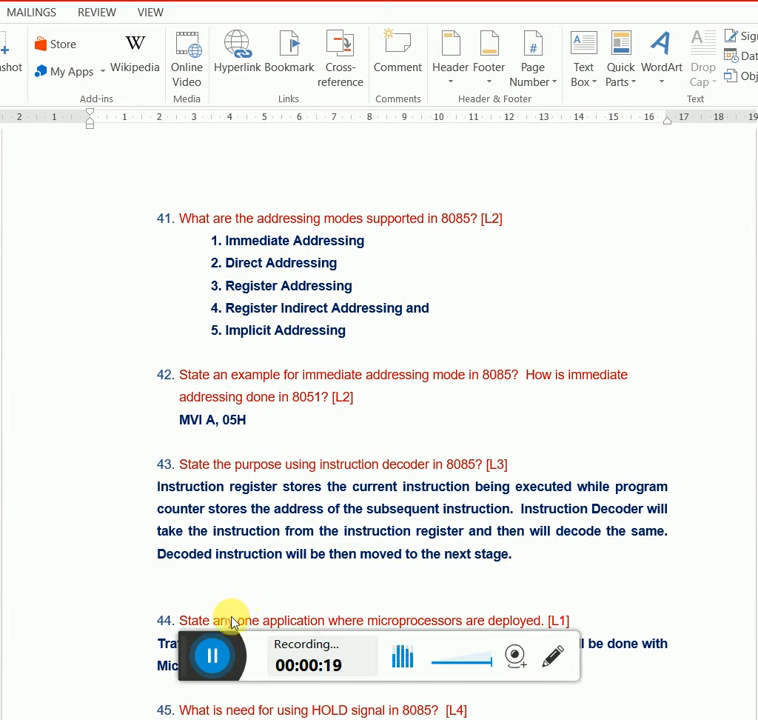
pyautogui.moveTo(240, 695)
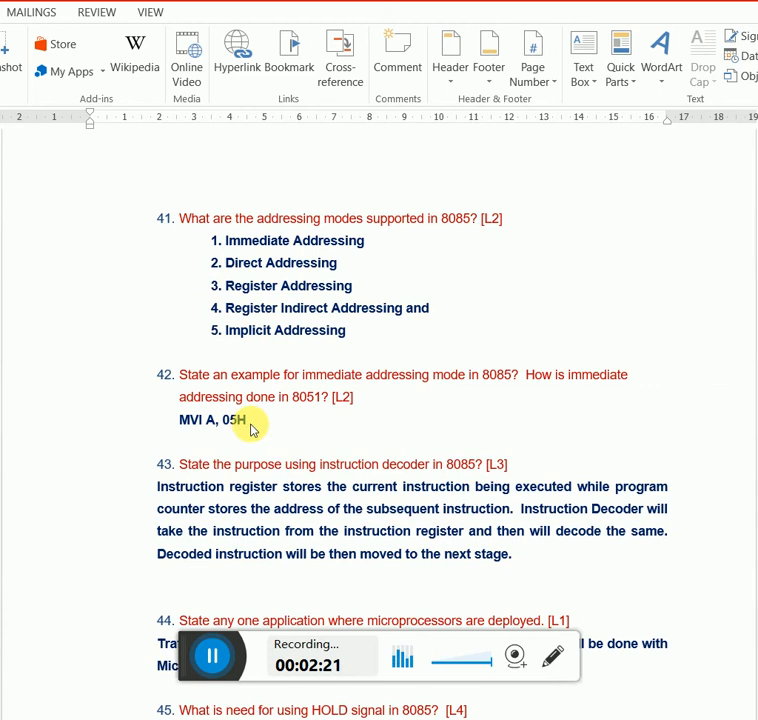
# Select the example answer line 'MVI A, 05H' under question 42
pyautogui.doubleClick(200, 420)
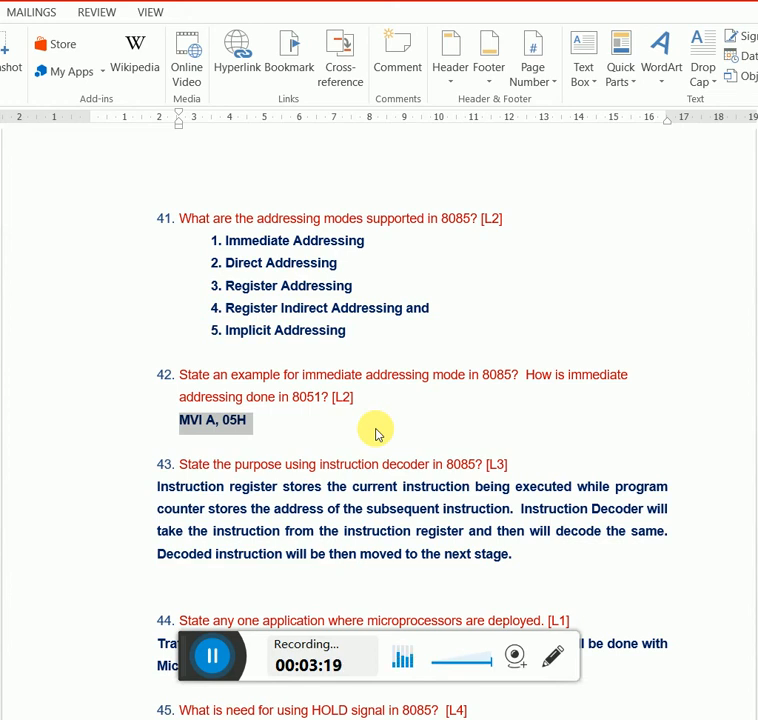
# Scroll down to questions 45 and 46 on the HOLD and HLDA signals
pyautogui.scroll(-3)
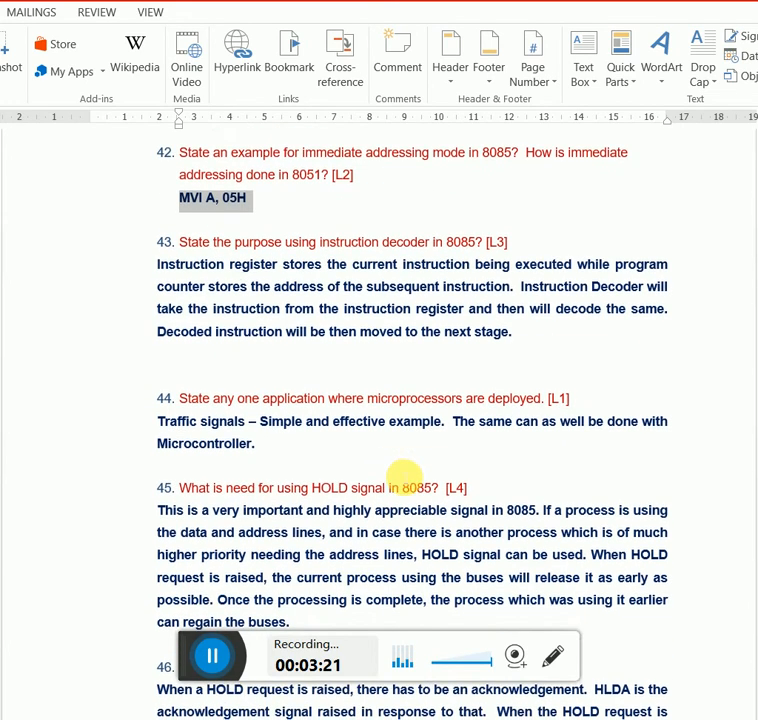
pyautogui.scroll(-3)
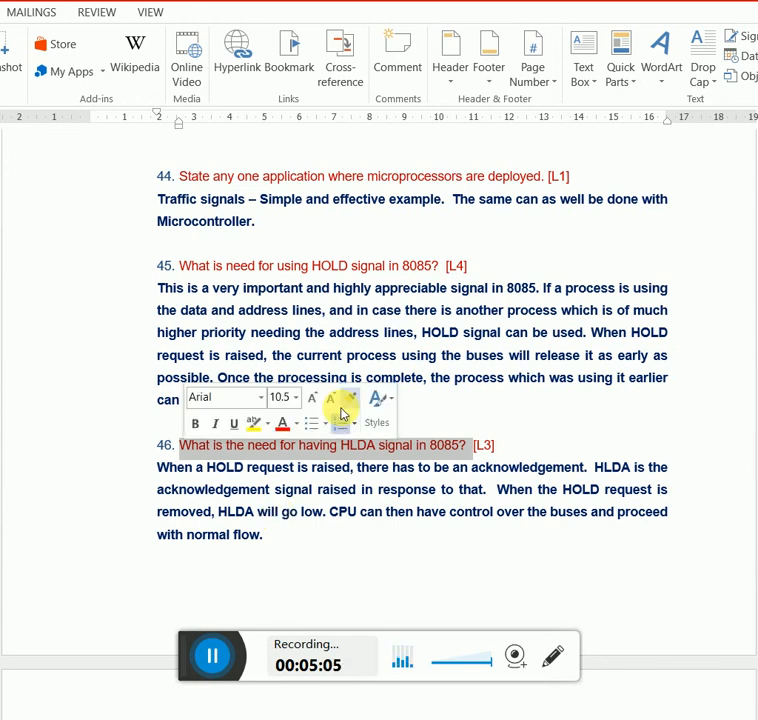
# Scroll down to questions 47 and 48 on the 8255 and 8259 chips
pyautogui.scroll(-3)
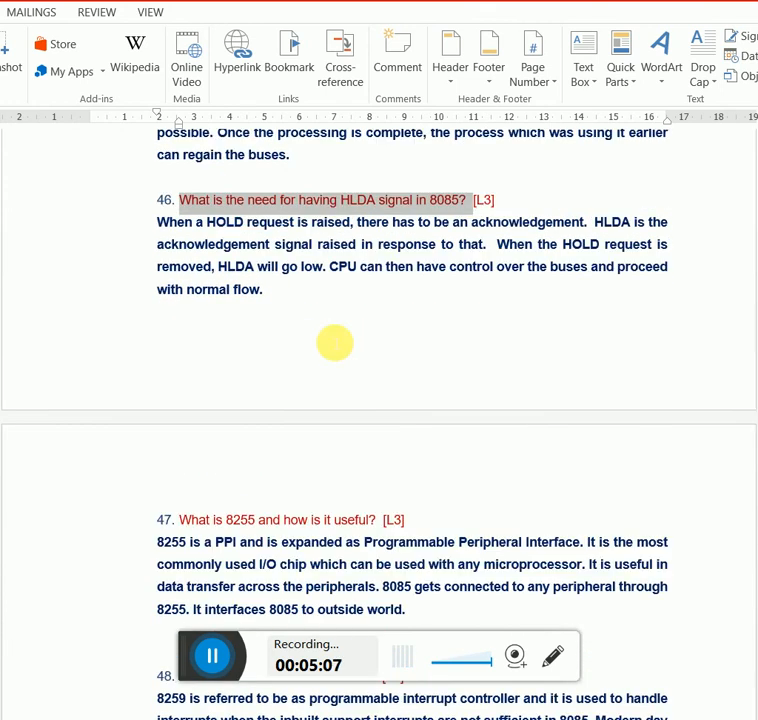
pyautogui.scroll(-3)
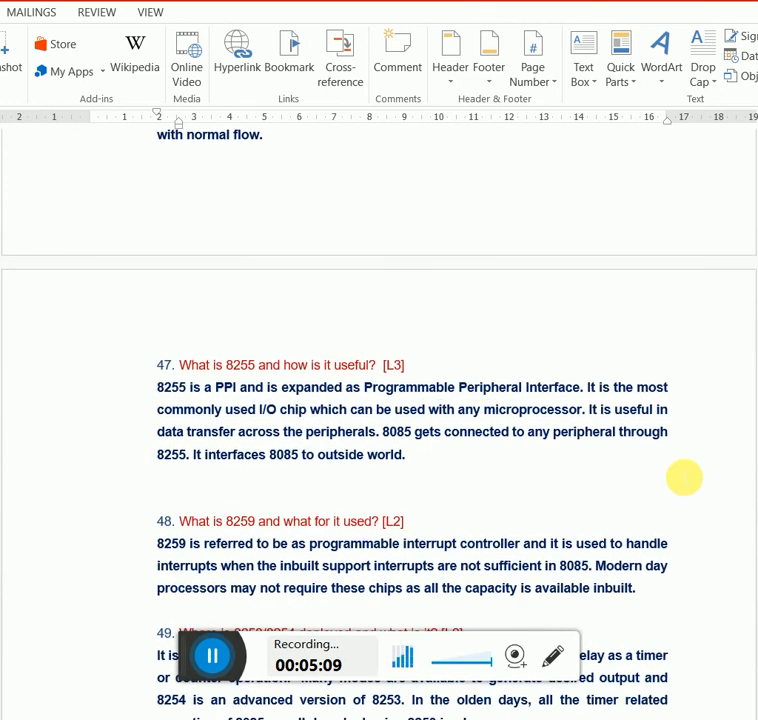
pyautogui.moveTo(508, 472)
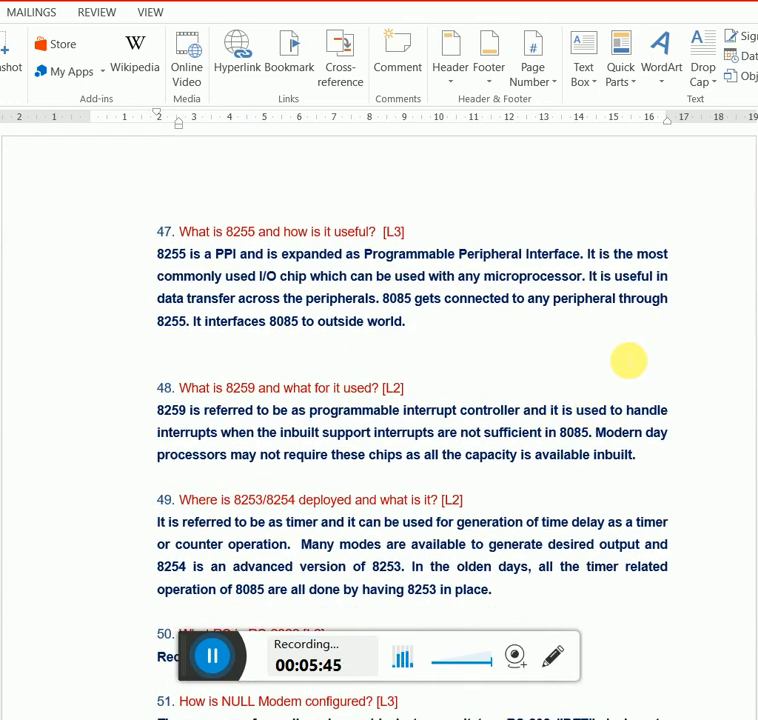
# Scroll down to questions 49–51 on the 8253/8254 timer, RS-232 and null modems
pyautogui.scroll(-3)
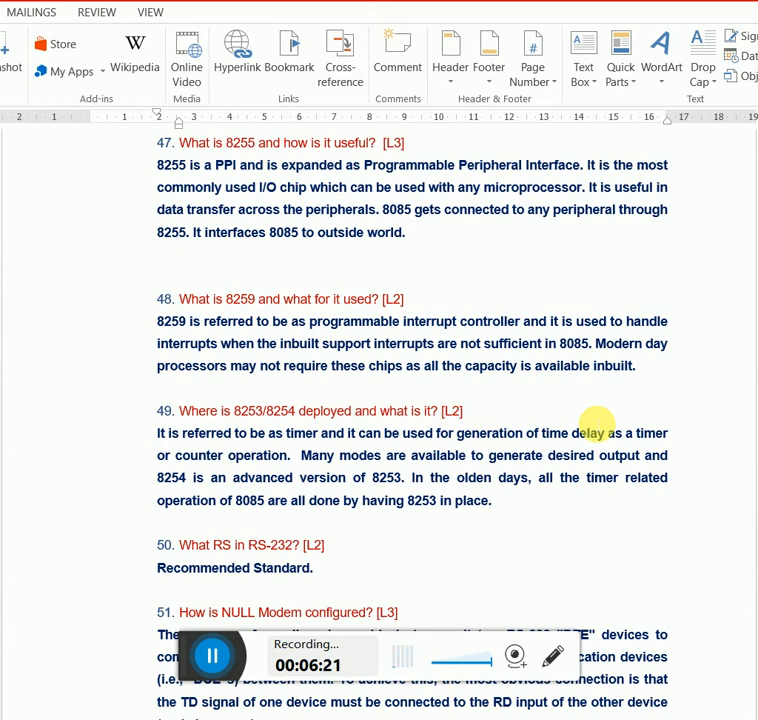
pyautogui.scroll(-3)
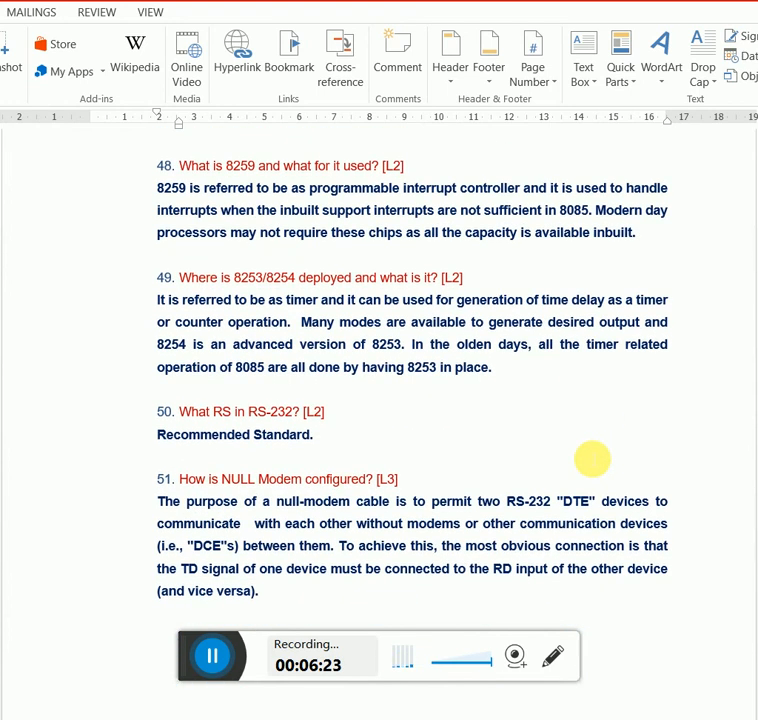